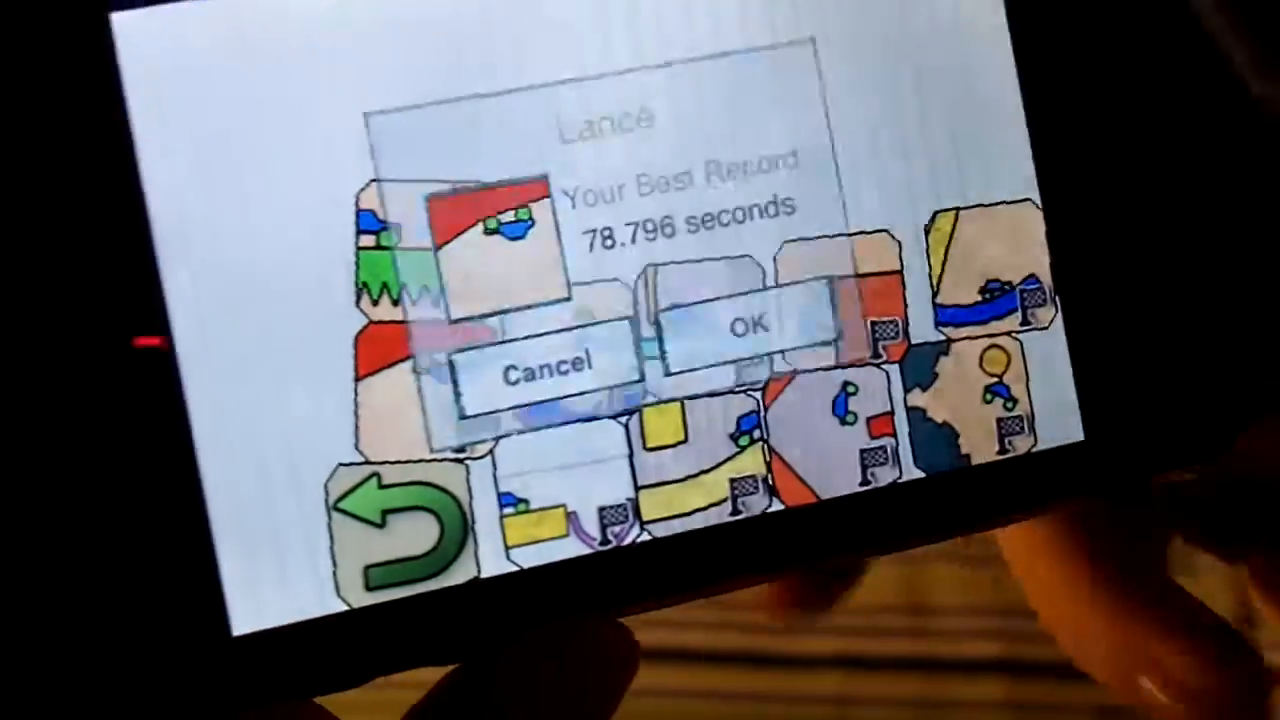
Start the level with the 78.796-second best record from its record dialog.
{"action": "left_click", "coordinate": [744, 328]}
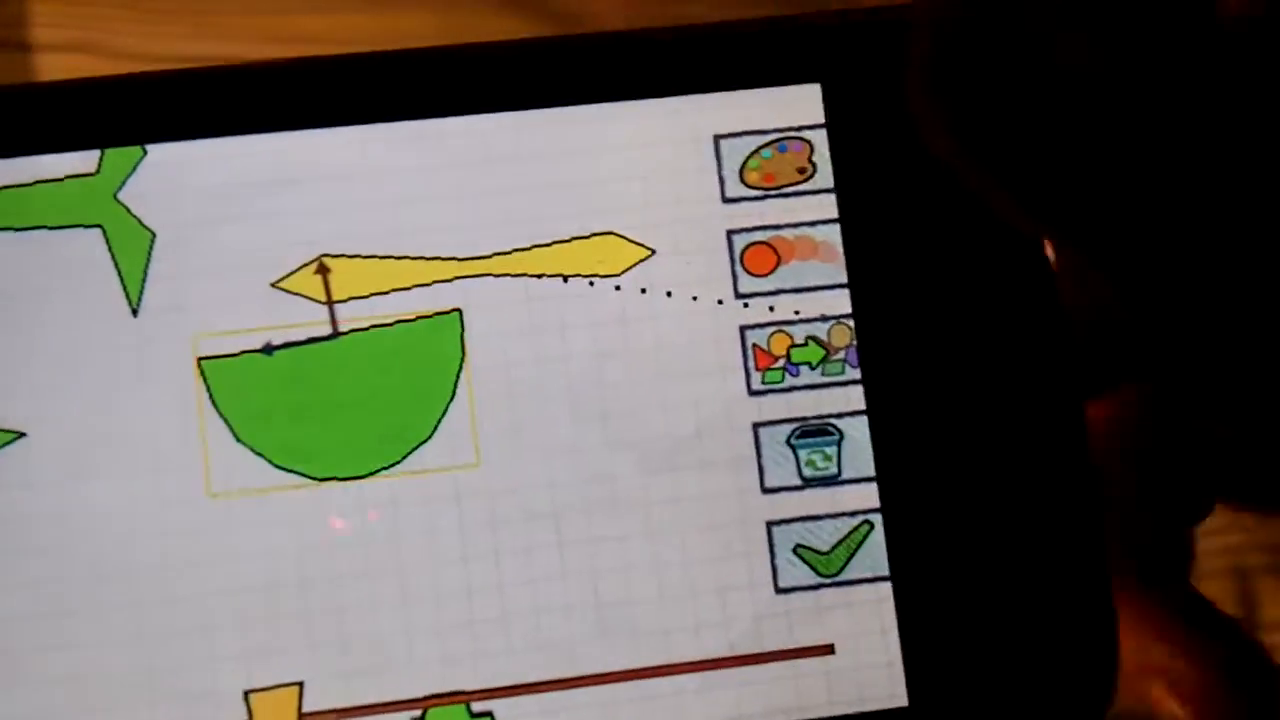
{"action": "left_click", "coordinate": [776, 160]}
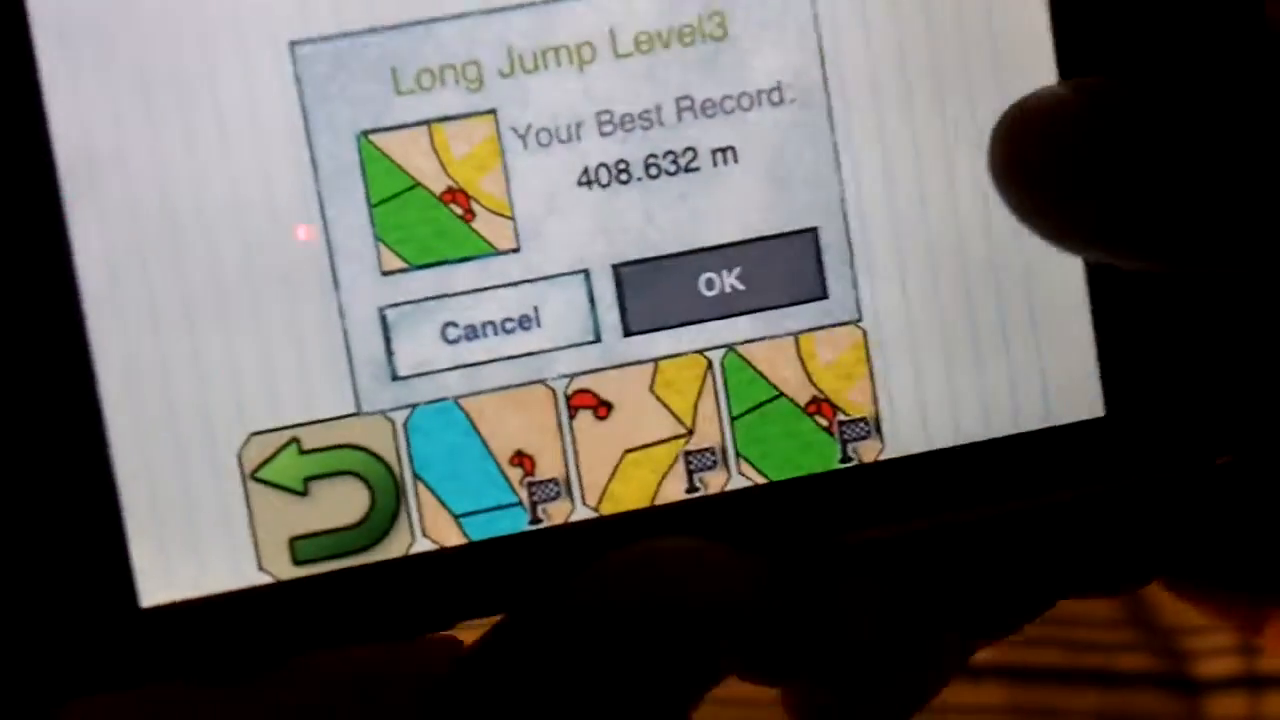
Start Long Jump Level3 (408.632 m record), then leave the run and return to the home screen.
{"action": "left_click", "coordinate": [720, 280]}
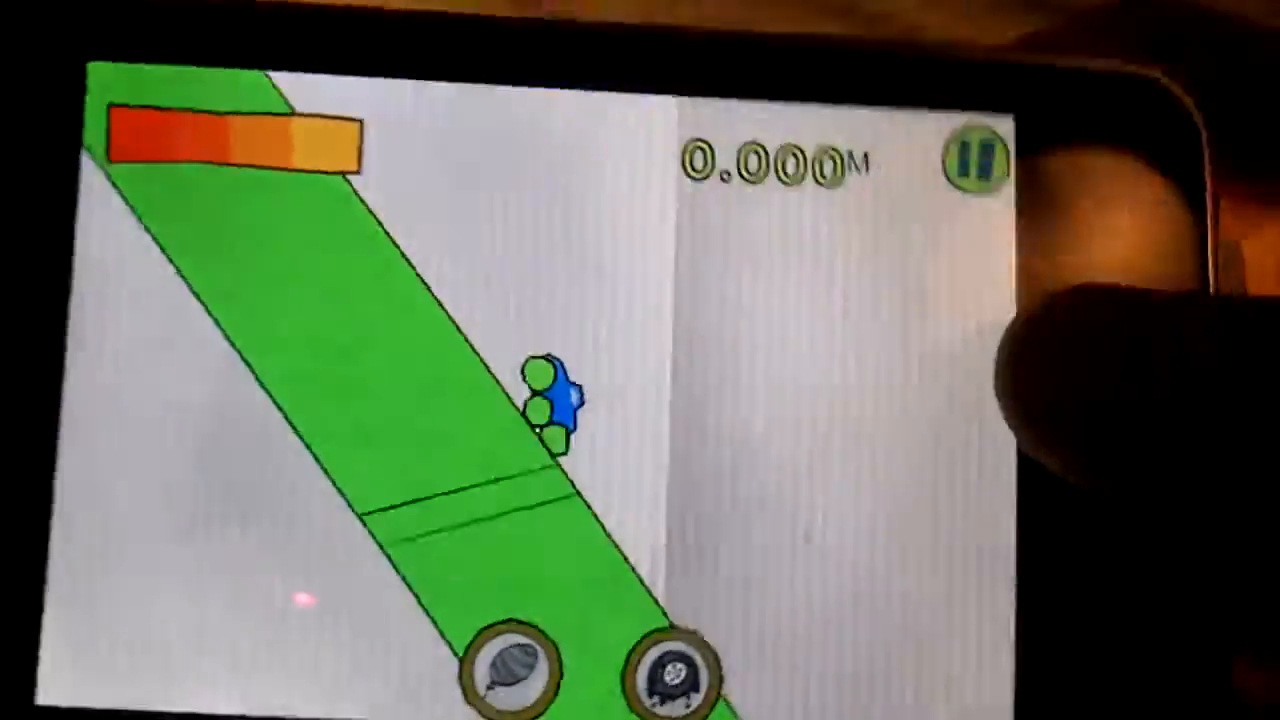
{"action": "left_click", "coordinate": [976, 158]}
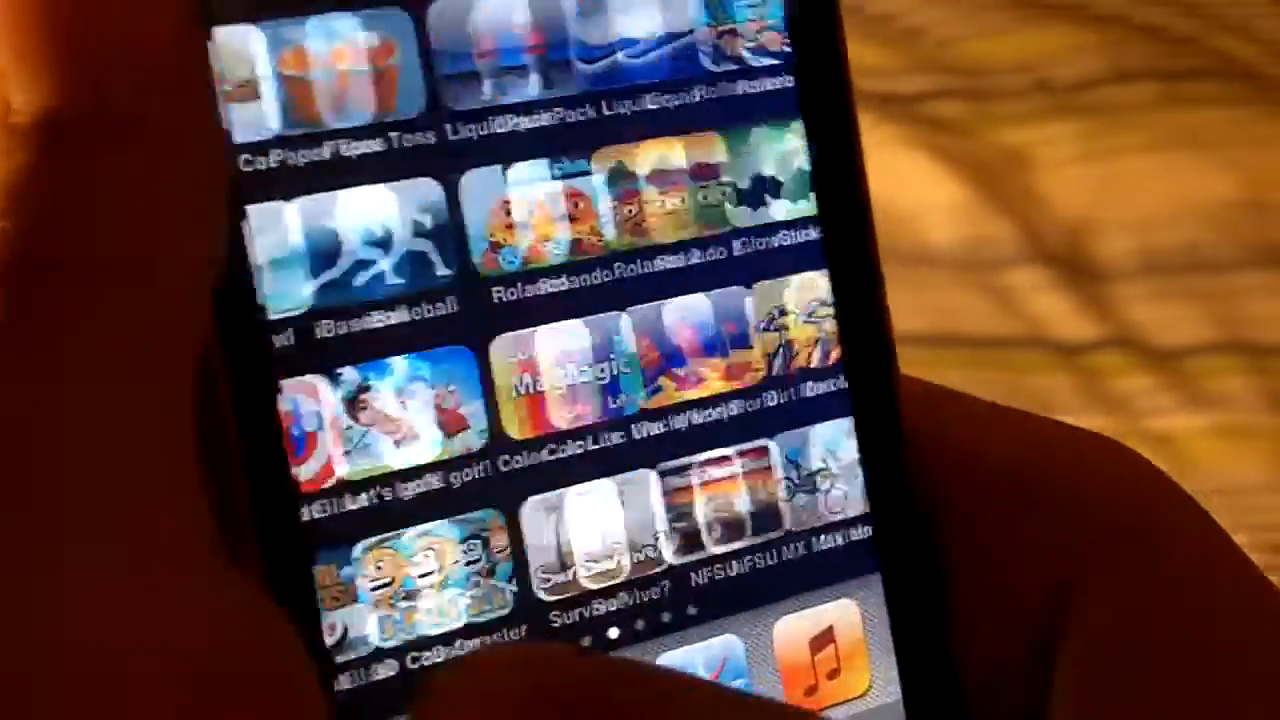
{"action": "scroll", "scroll_direction": "left", "scroll_amount": 3}
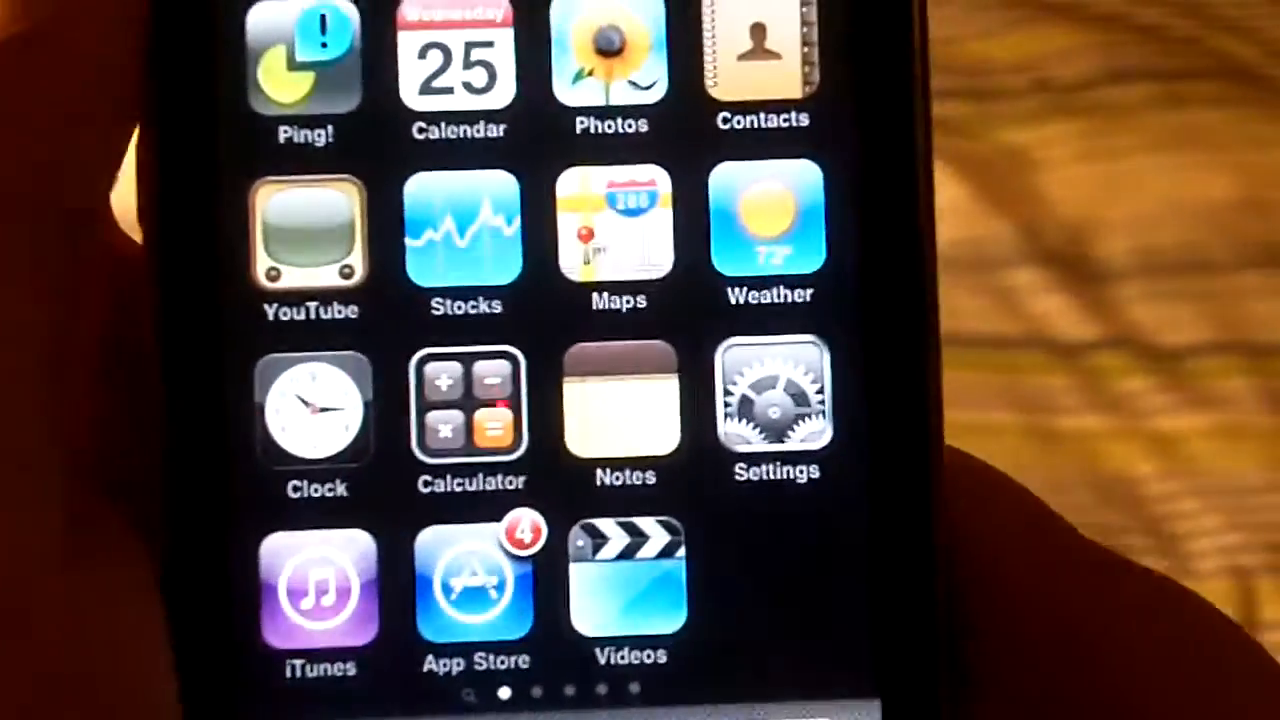